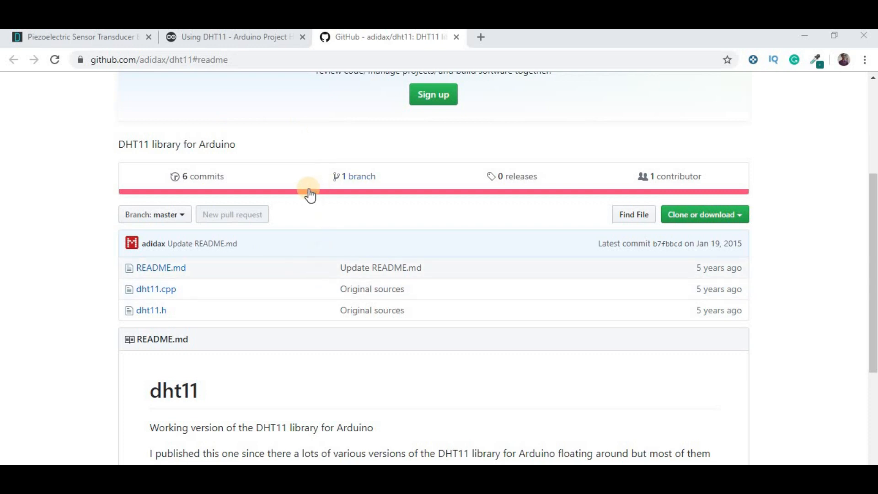
# Download the dht11 repository via Clone or download as a ZIP saved to the desktop.
pyautogui.scroll(-3)
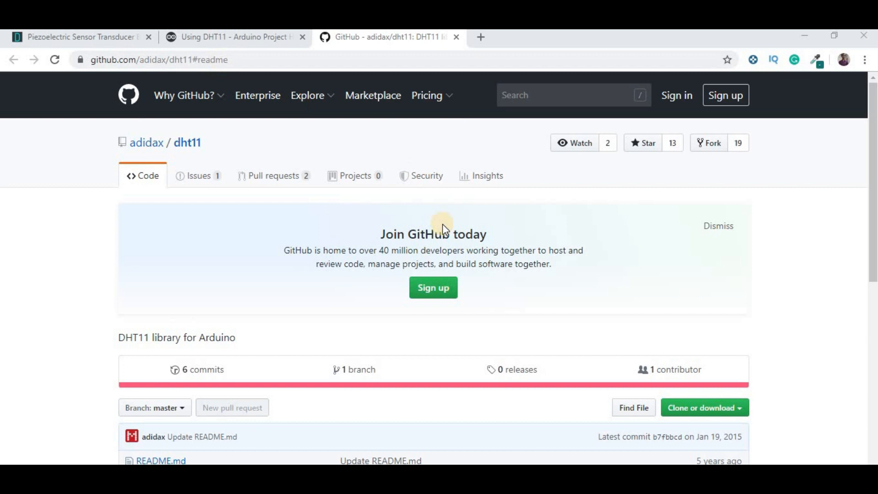
pyautogui.scroll(-3)
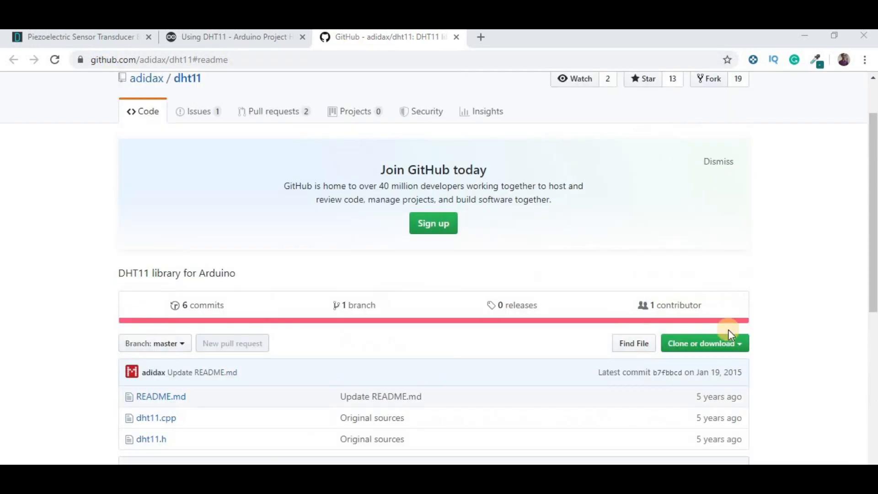
pyautogui.scroll(-3)
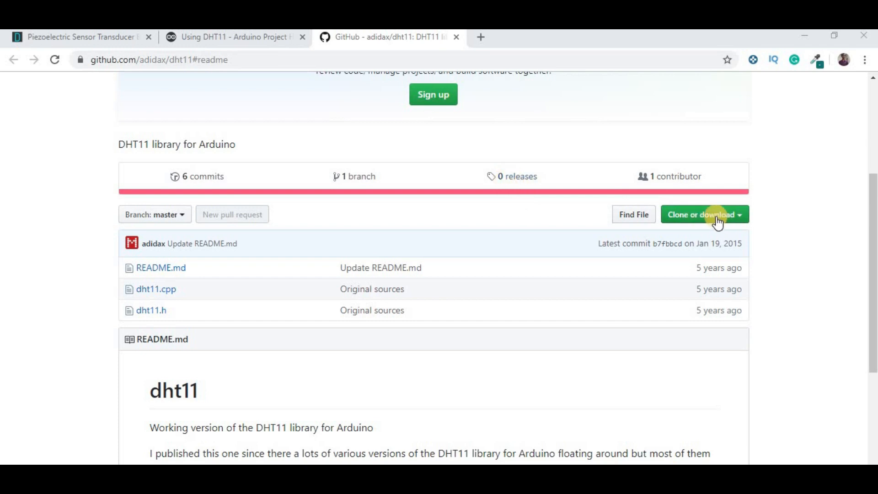
pyautogui.click(704, 215)
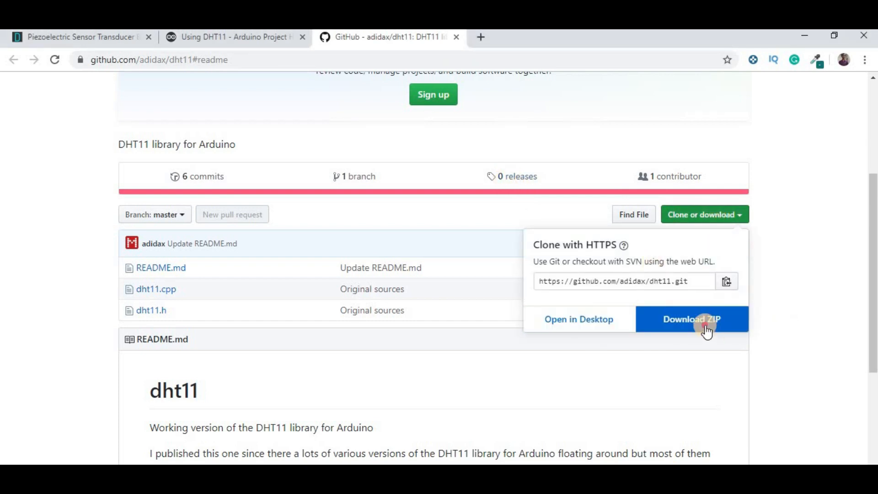
pyautogui.click(692, 319)
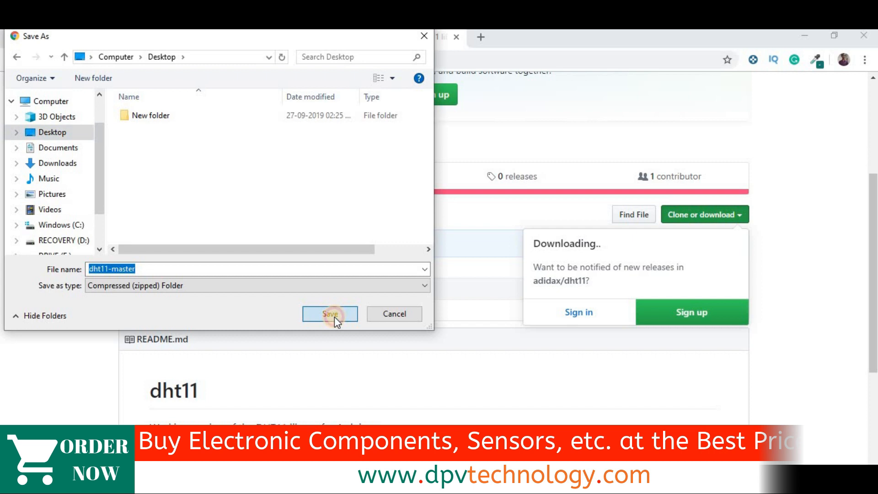
pyautogui.click(330, 314)
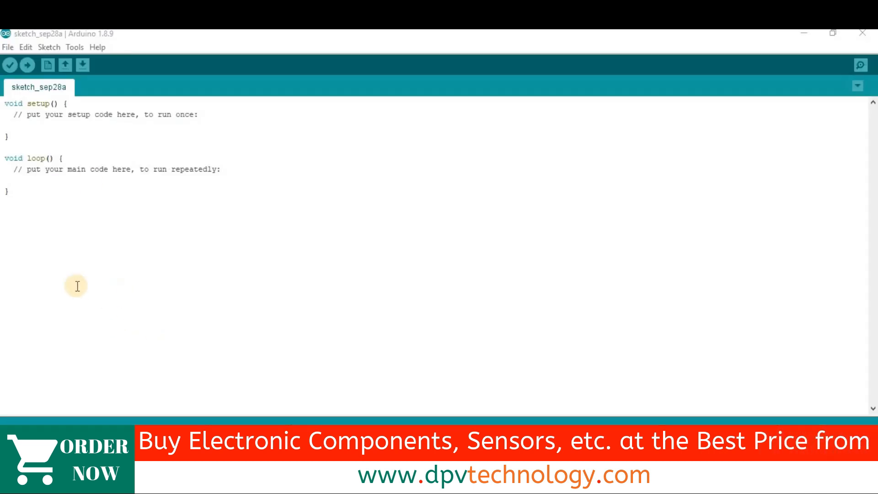
# Choose Sketch > Include Library > Add .ZIP Library to reach the archive chooser.
pyautogui.click(48, 47)
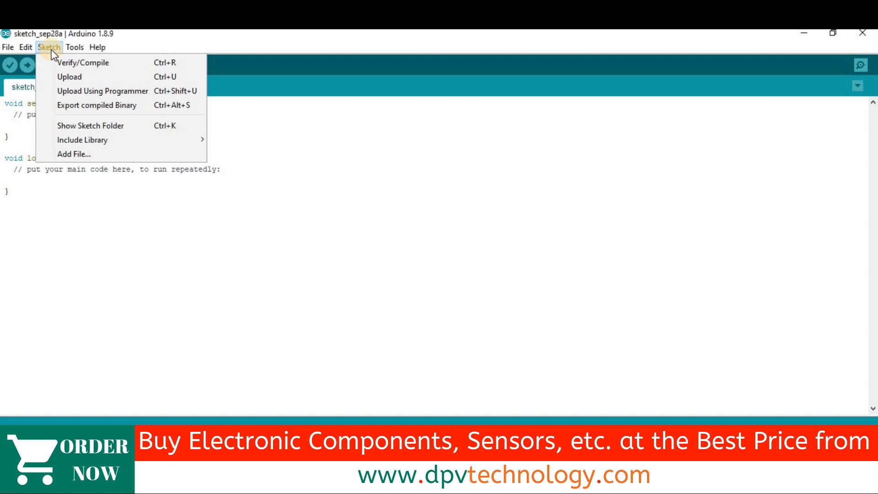
pyautogui.moveTo(81, 139)
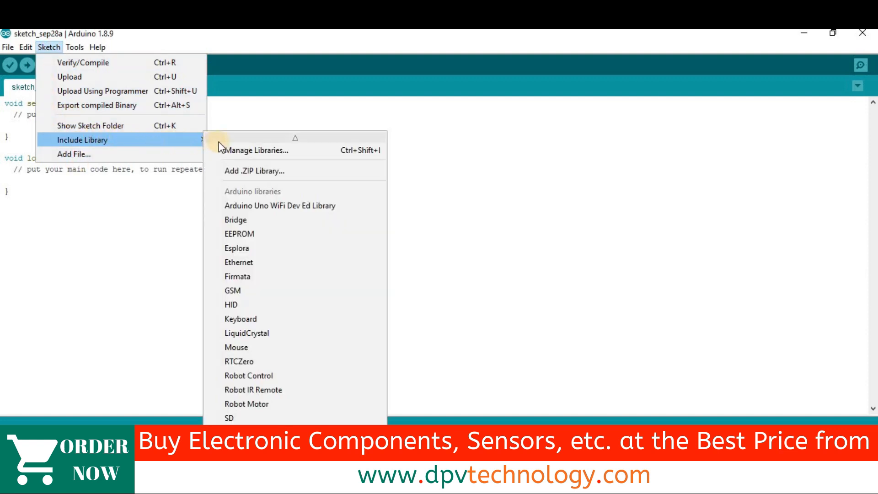
pyautogui.moveTo(256, 171)
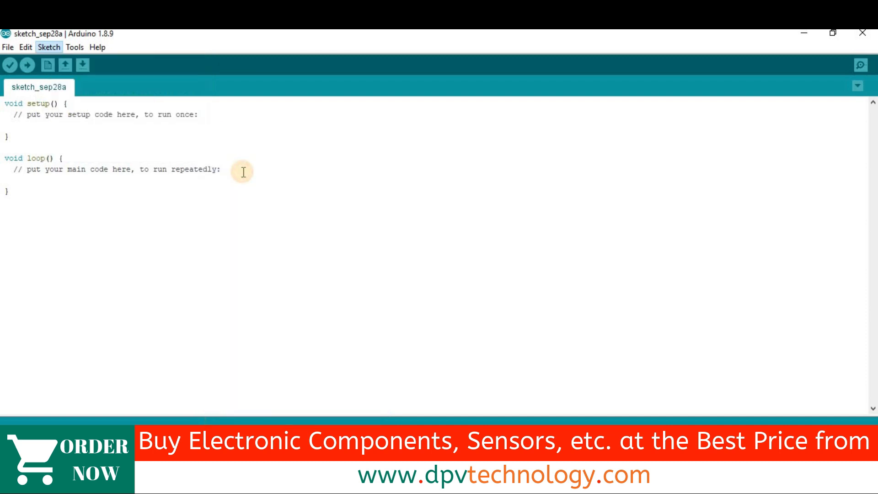
pyautogui.click(48, 47)
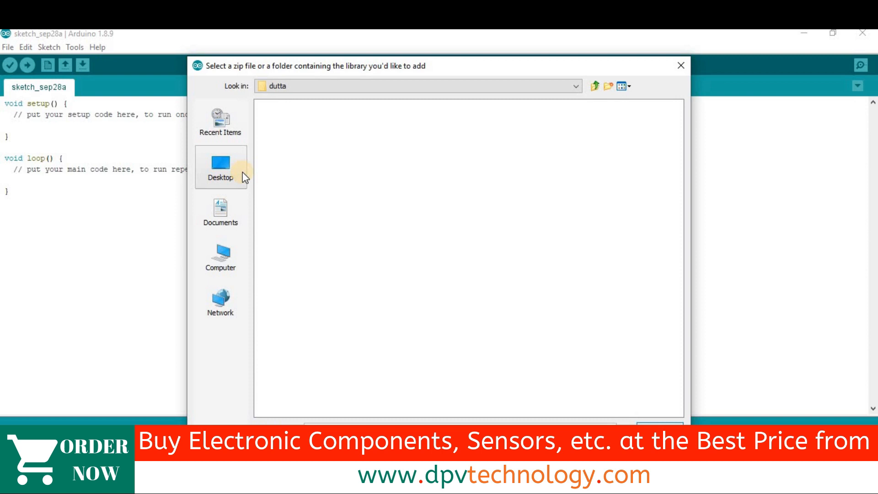
# Select dht11-master from the Desktop and add it as a library.
pyautogui.click(221, 166)
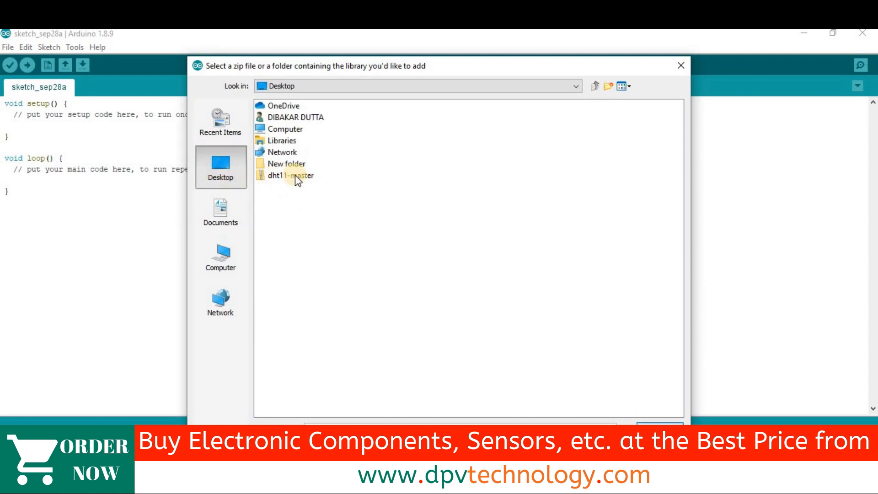
pyautogui.click(292, 176)
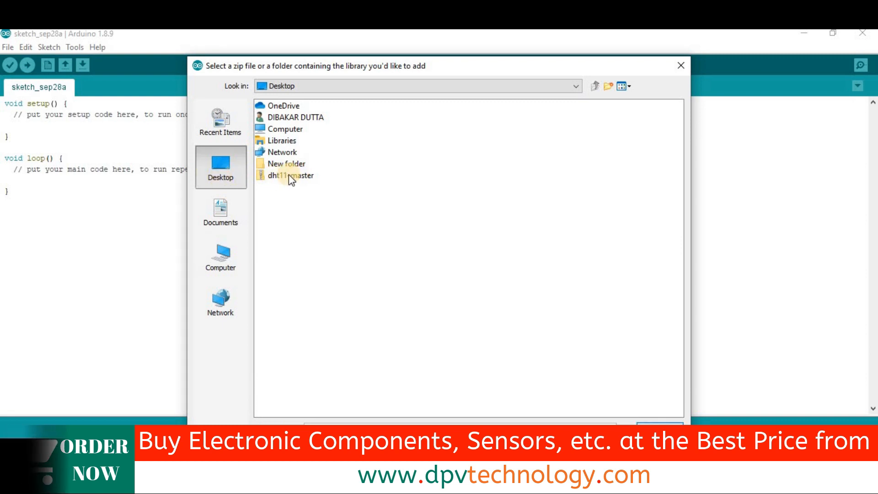
pyautogui.click(680, 66)
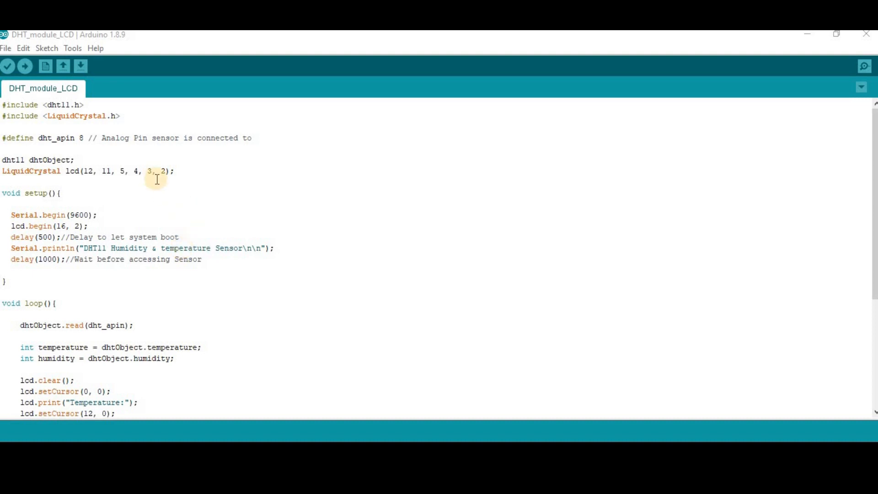
pyautogui.moveTo(100, 106)
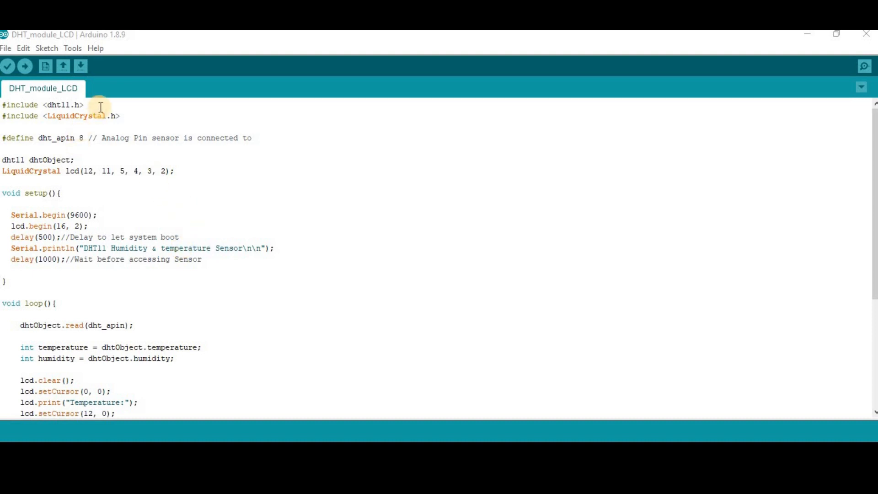
pyautogui.tripleClick(42, 104)
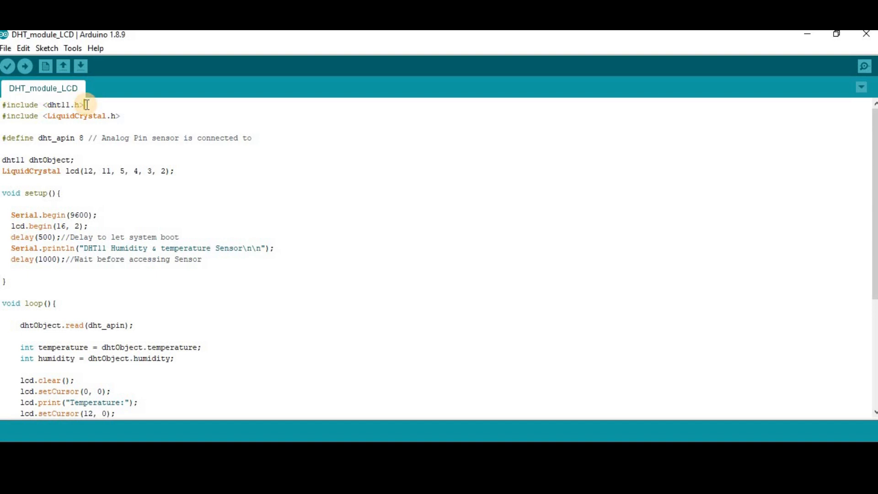
pyautogui.doubleClick(61, 104)
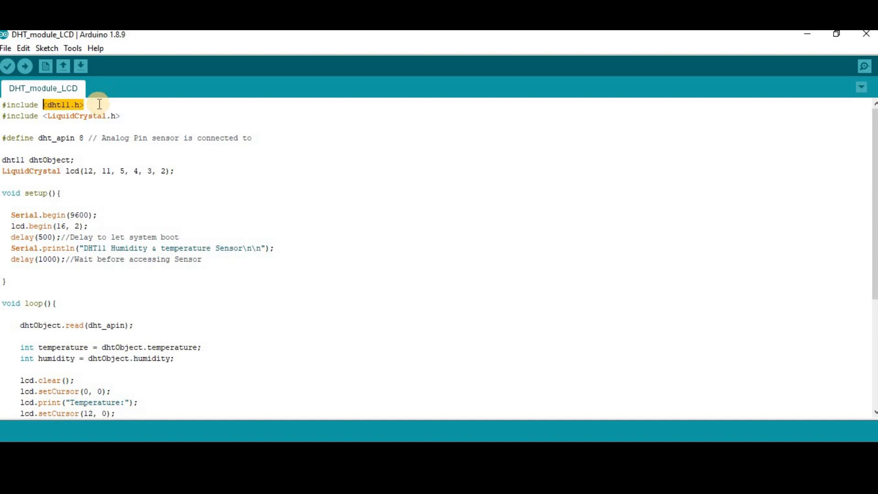
pyautogui.moveTo(137, 120)
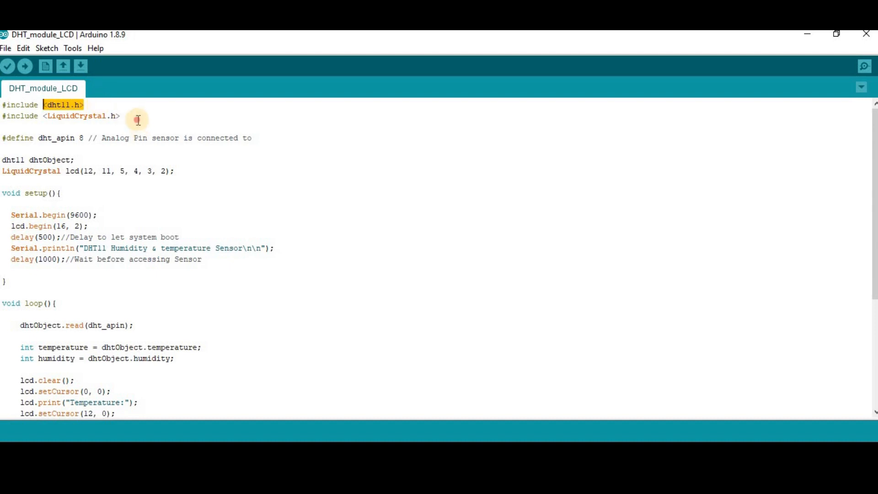
pyautogui.doubleClick(82, 117)
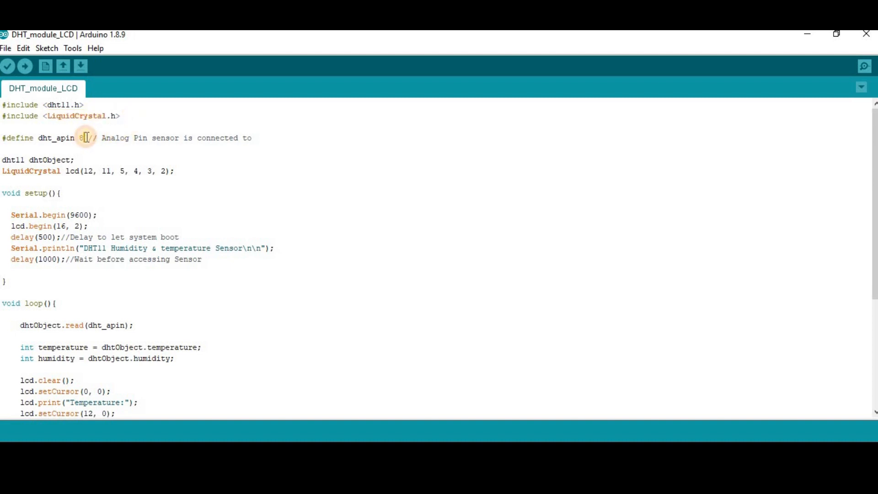
pyautogui.doubleClick(53, 138)
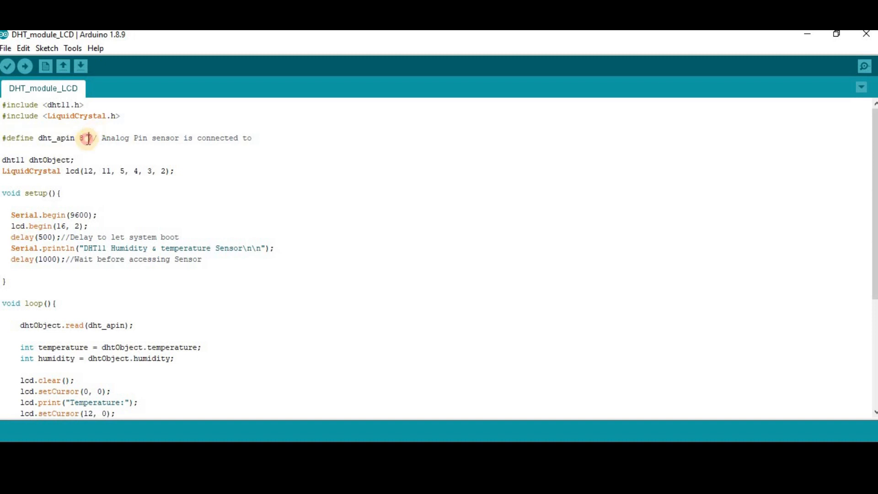
pyautogui.doubleClick(83, 138)
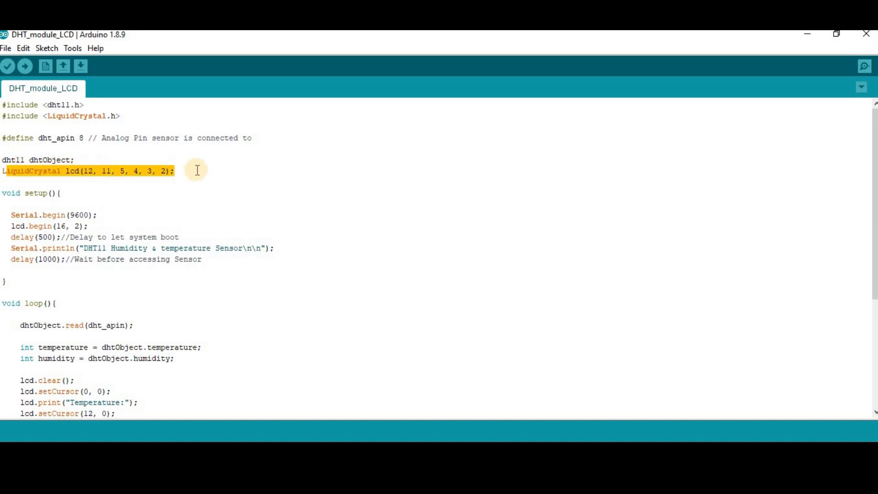
pyautogui.scroll(-3)
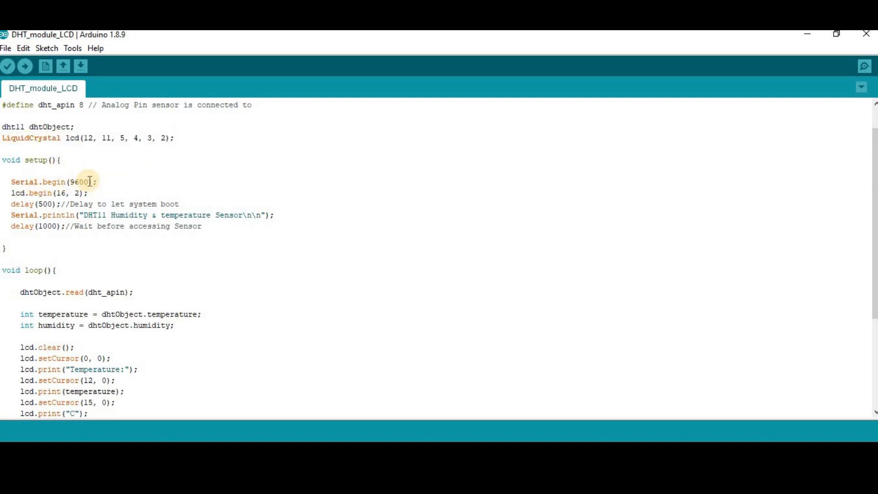
pyautogui.moveTo(865, 66)
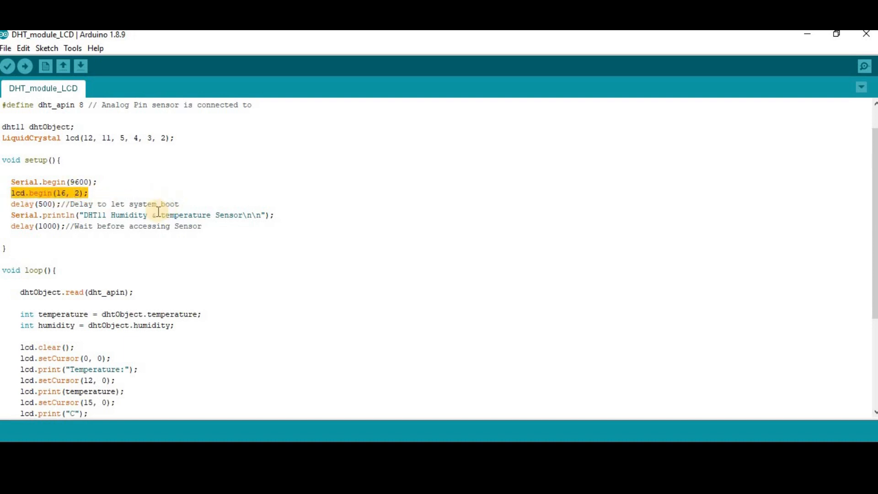
pyautogui.scroll(-3)
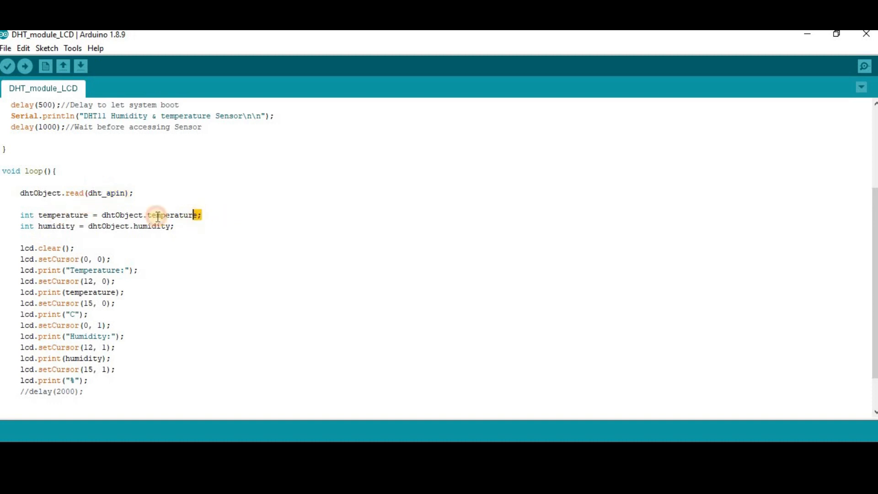
pyautogui.doubleClick(61, 214)
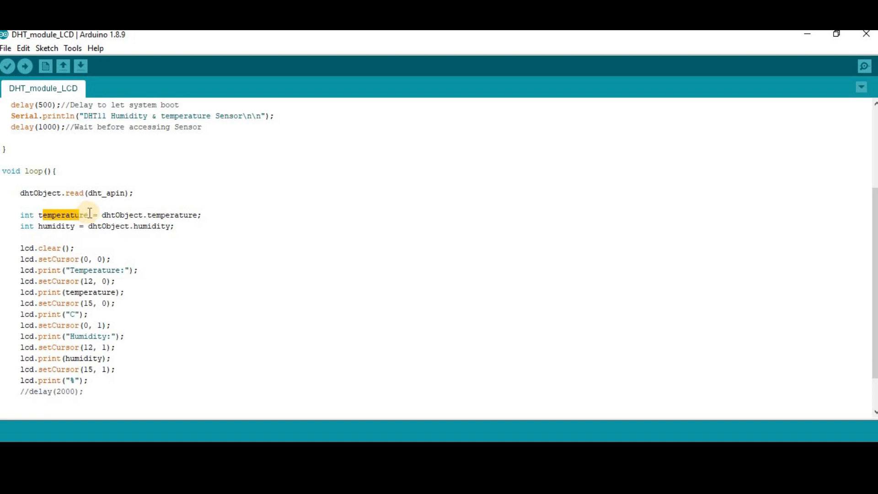
pyautogui.click(151, 226)
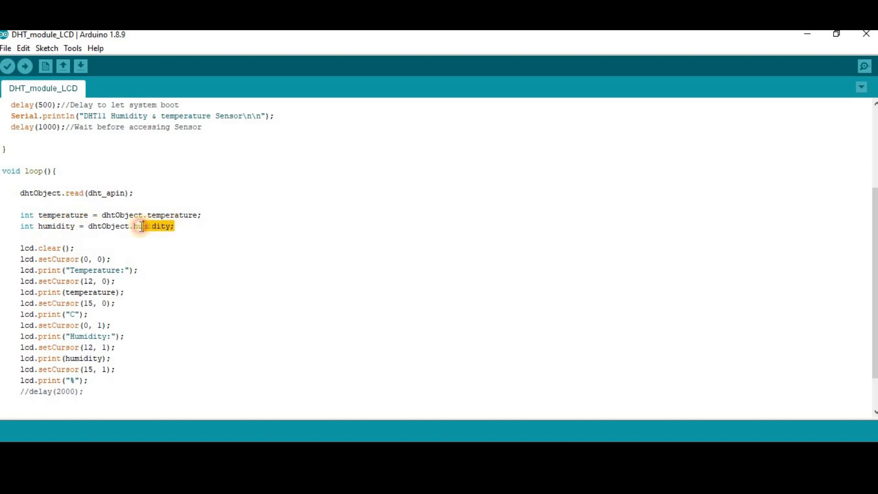